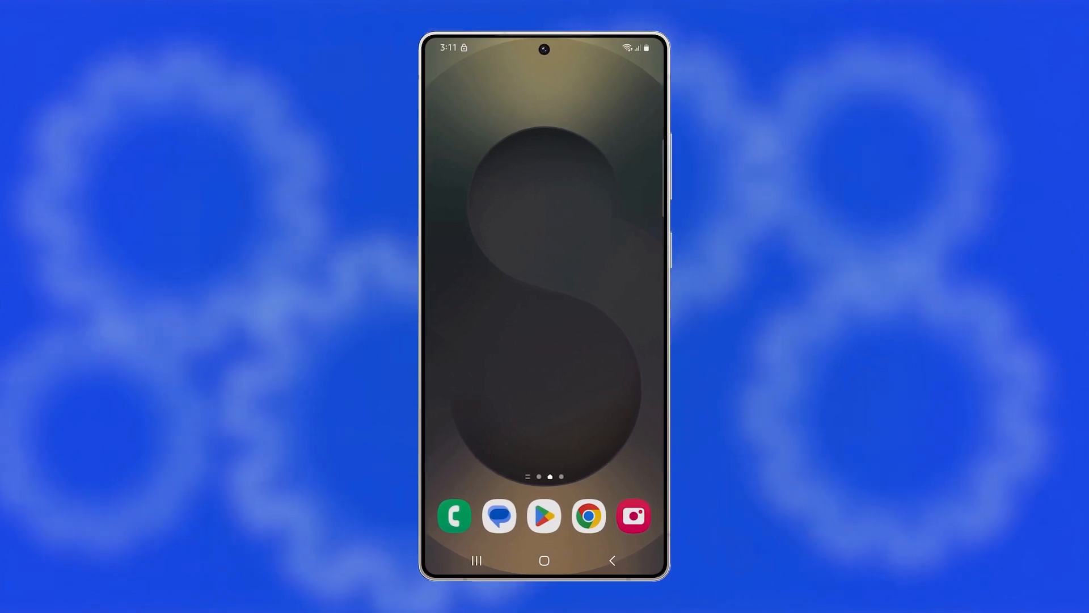
# - Hold the side button to bring up Power off, Restart and Emergency call options
pyautogui.scroll(-3)
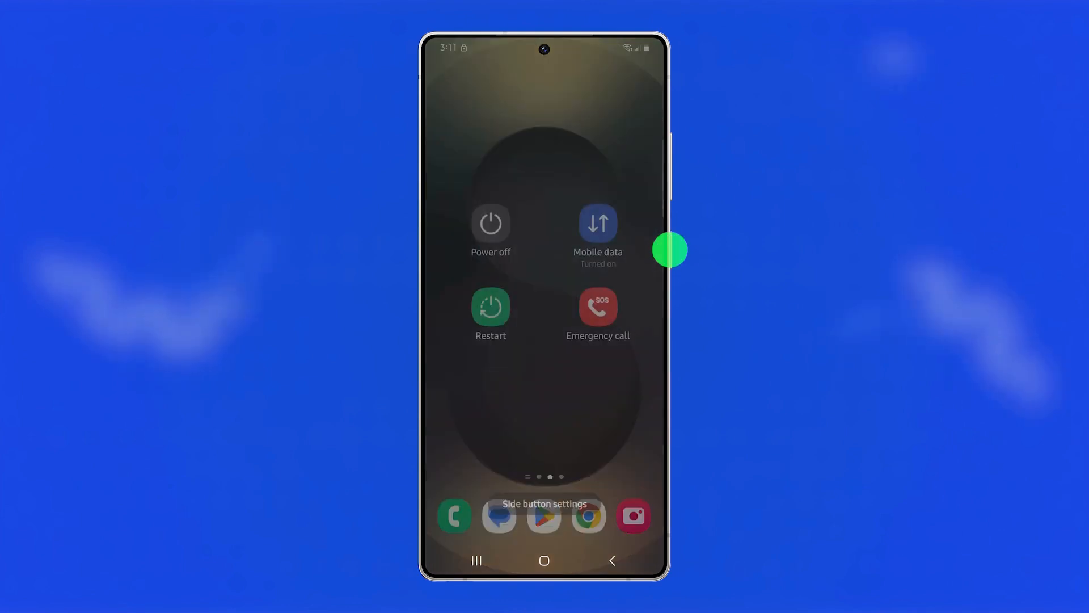
pyautogui.click(490, 223)
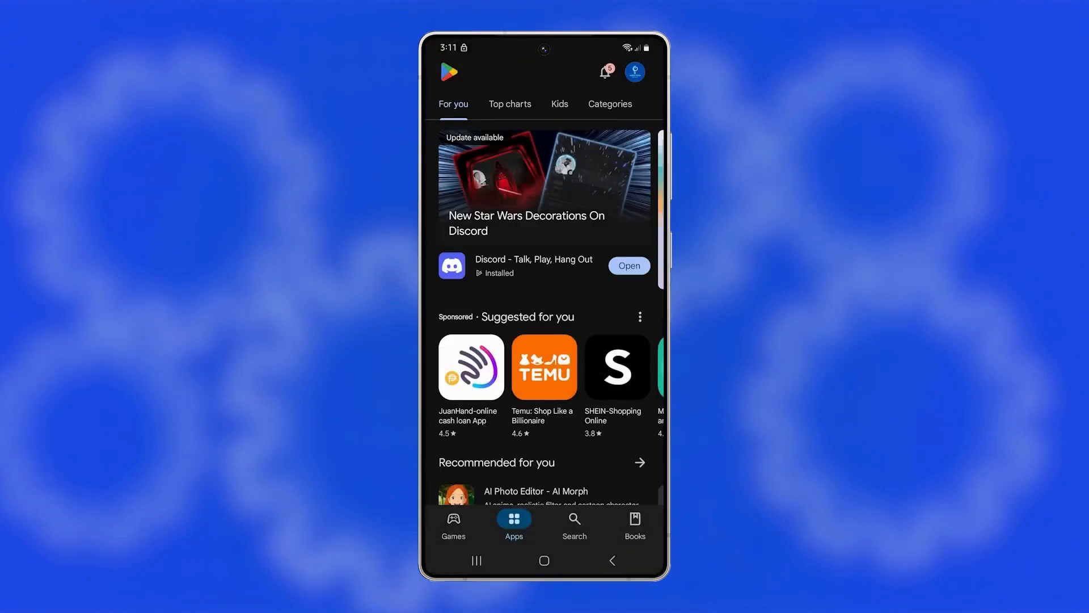
pyautogui.scroll(-3)
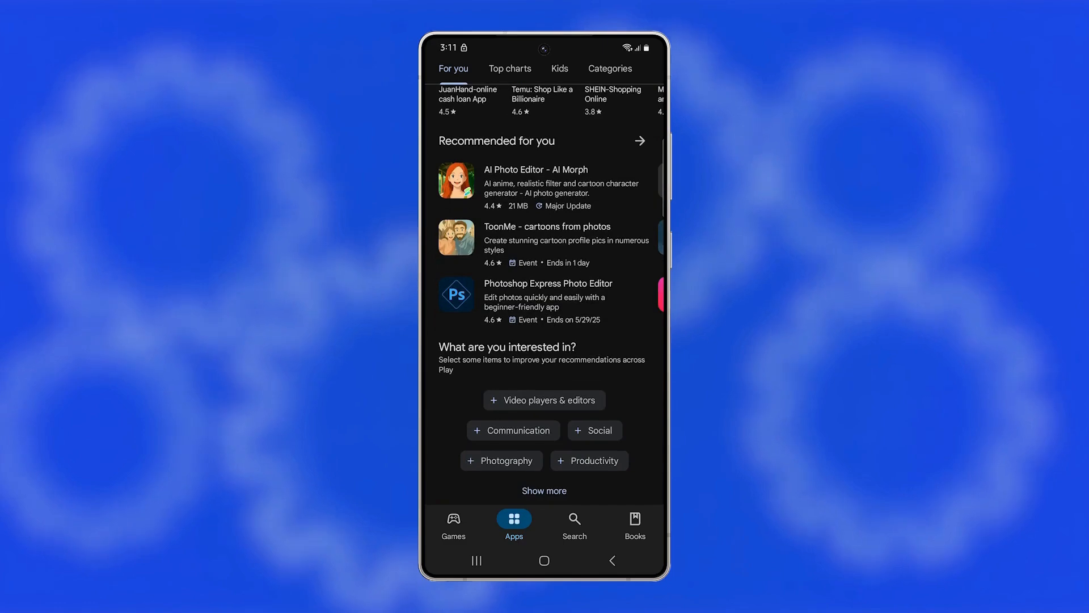
pyautogui.scroll(-3)
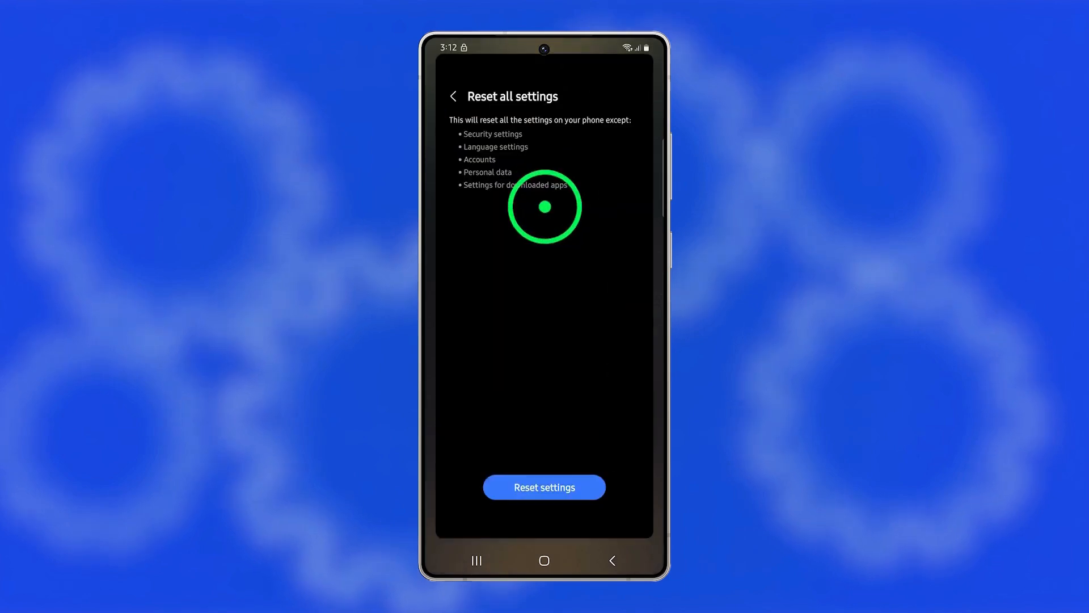
# - View the Last update details under Software update, then return to the home screen
pyautogui.click(454, 95)
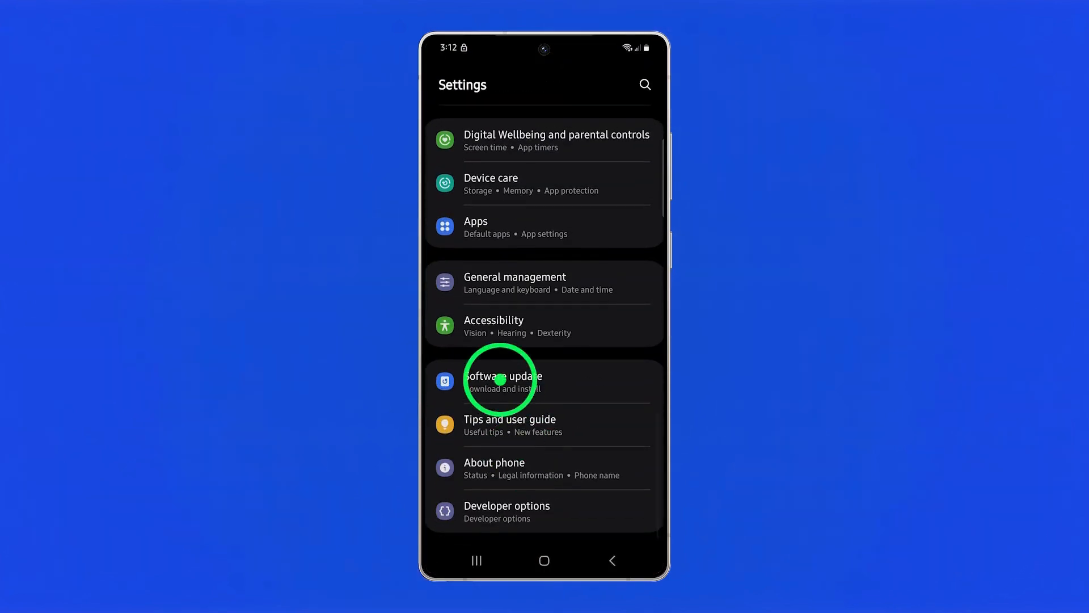
pyautogui.click(501, 381)
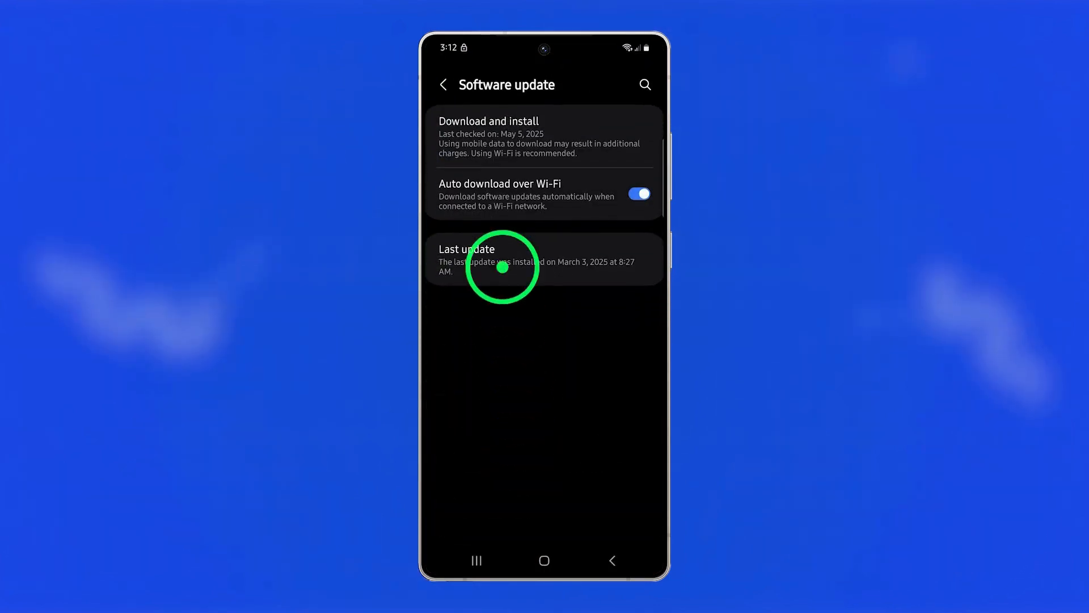
pyautogui.click(483, 126)
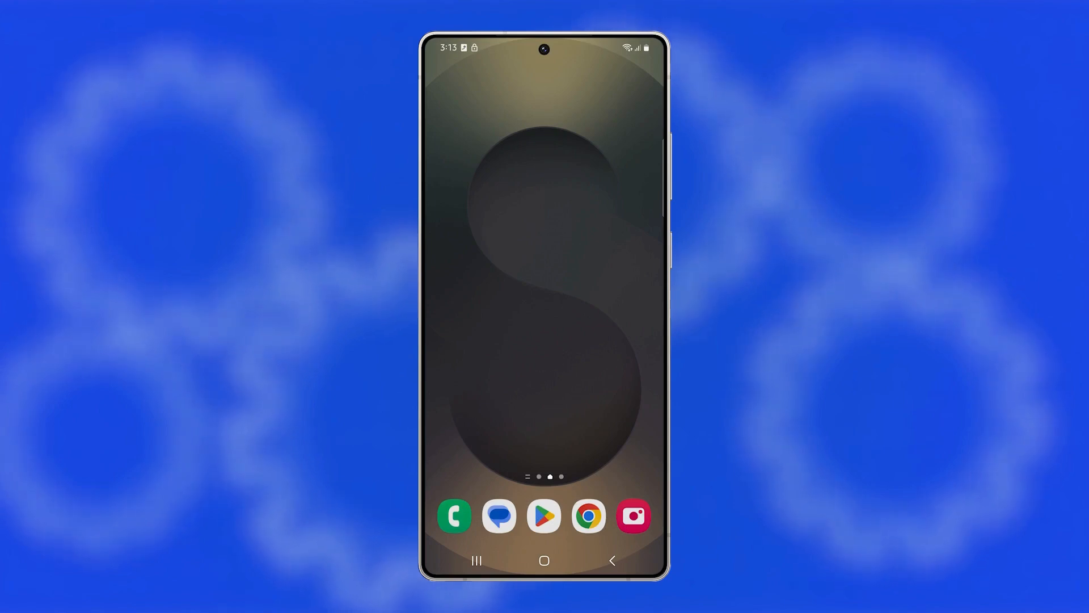
# - Reach the Device care storage breakdown from quick settings
pyautogui.moveTo(543, 49); pyautogui.dragTo(543, 278)
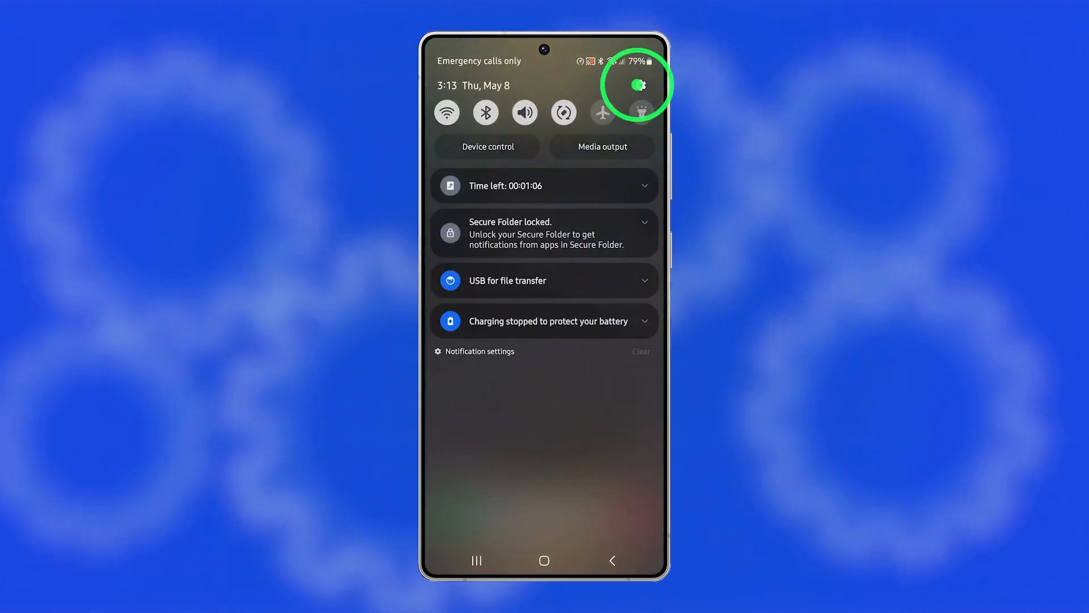
pyautogui.click(641, 87)
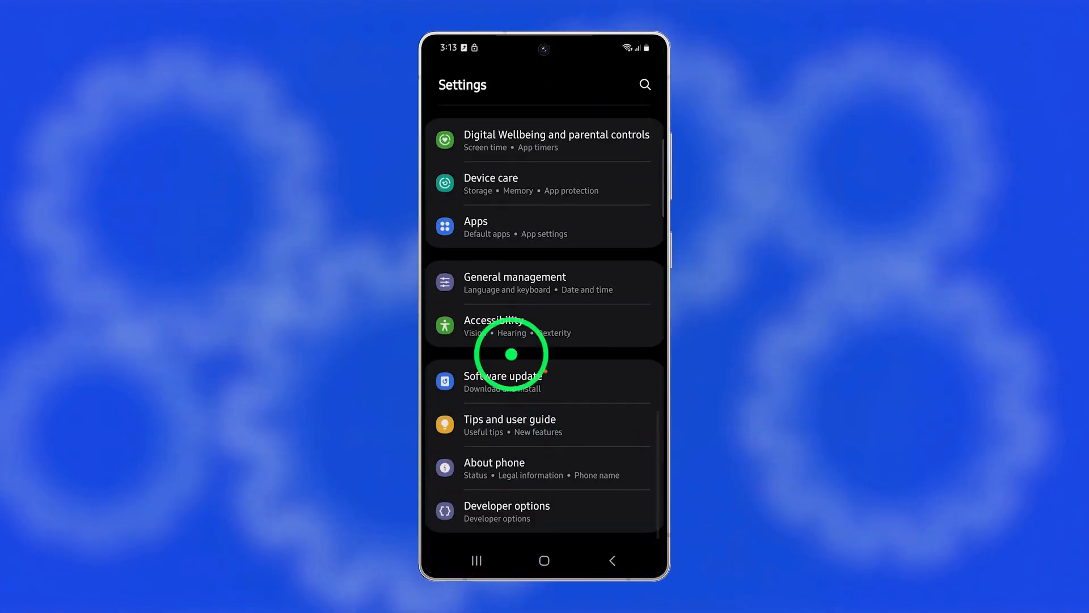
pyautogui.click(490, 183)
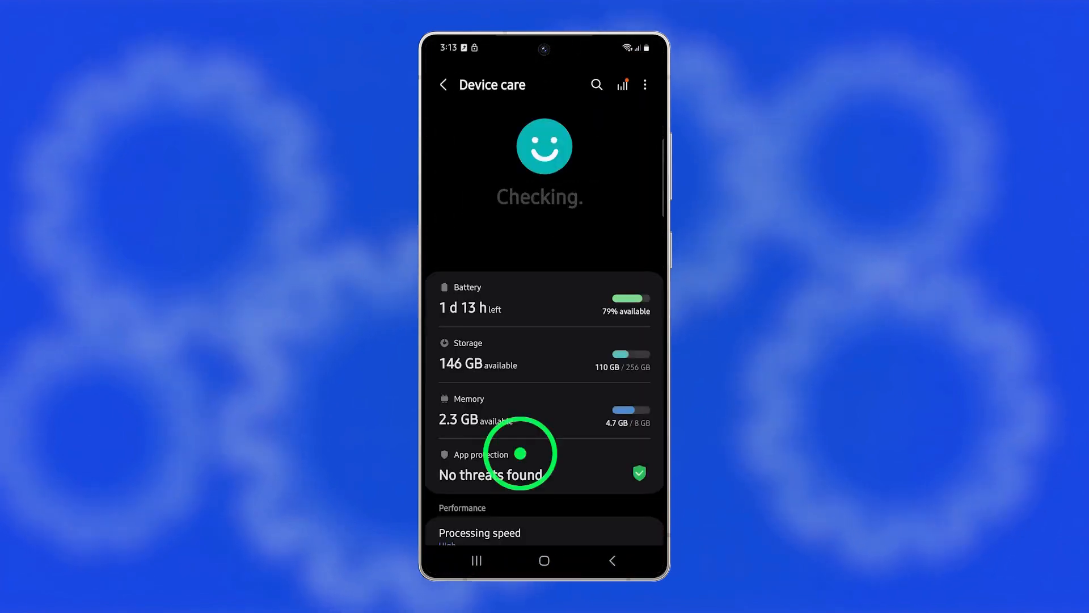
pyautogui.click(477, 354)
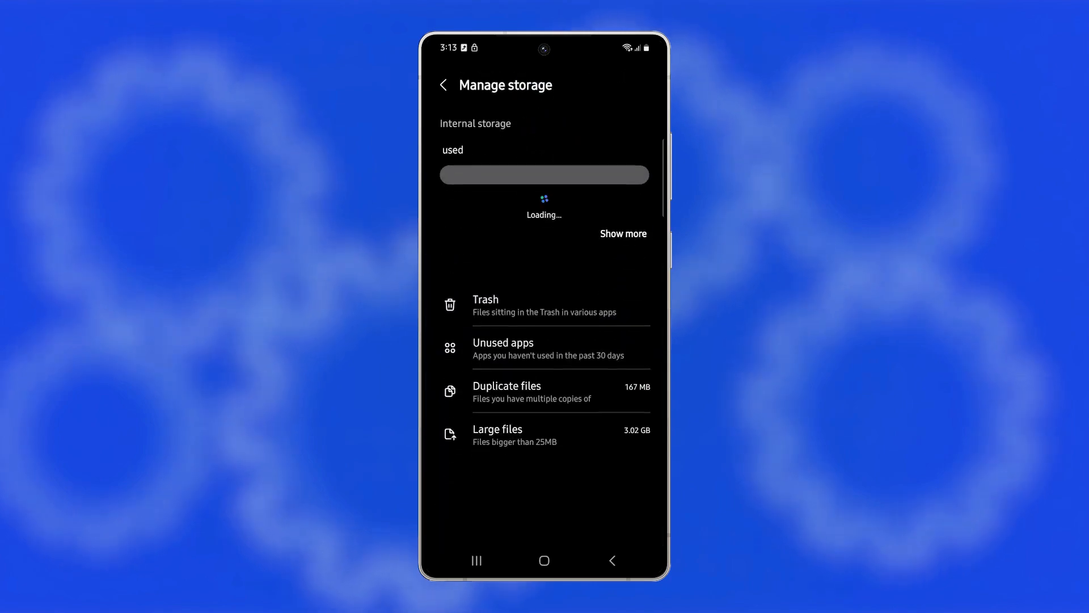
# - List the 19 large files over 25MB and review them down the list
pyautogui.click(512, 436)
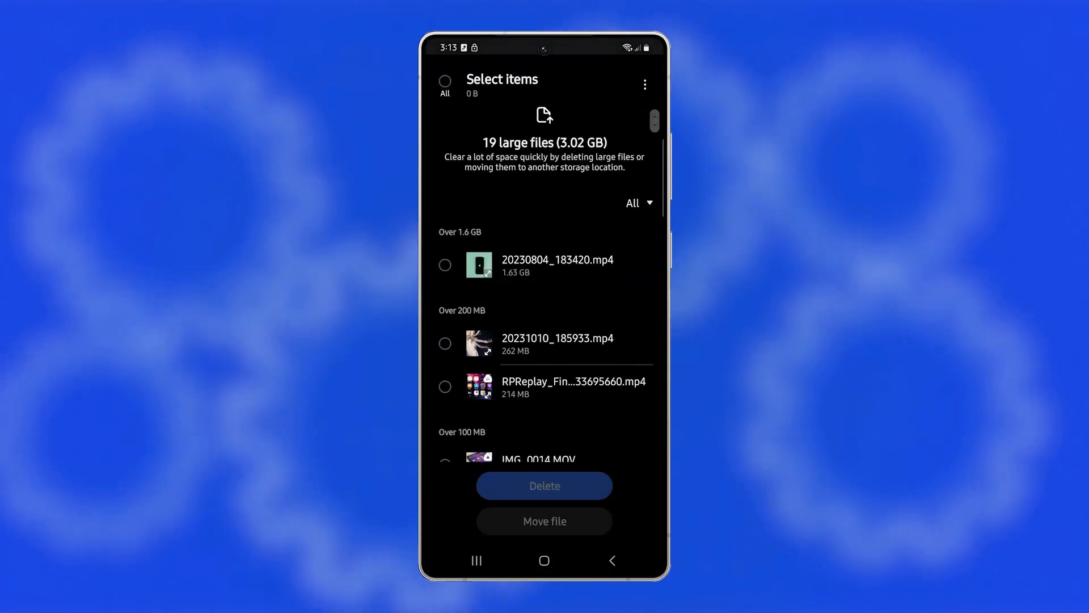
pyautogui.scroll(-3)
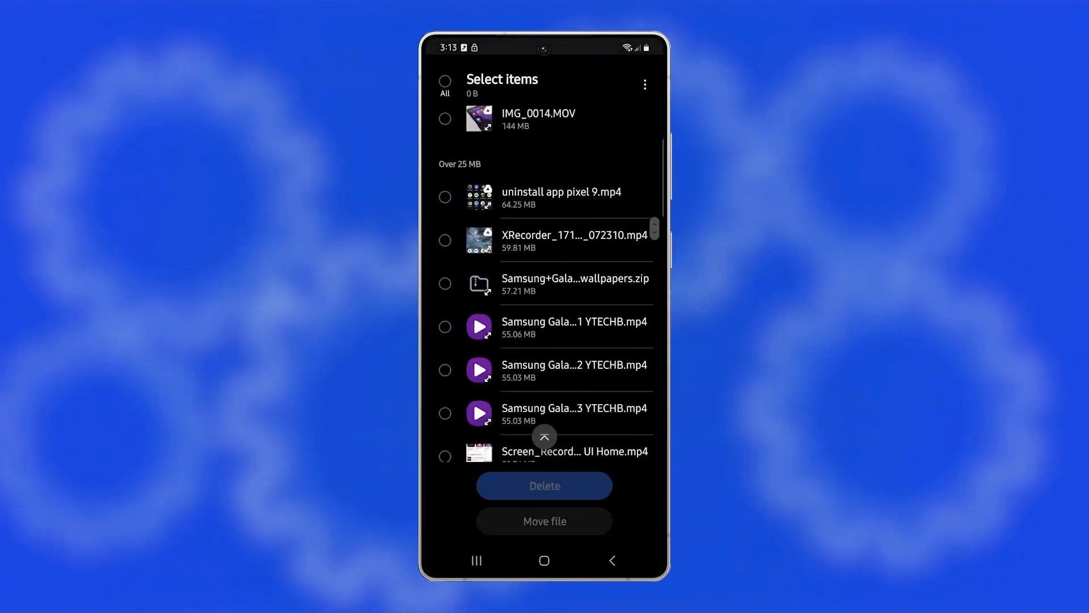
pyautogui.scroll(-3)
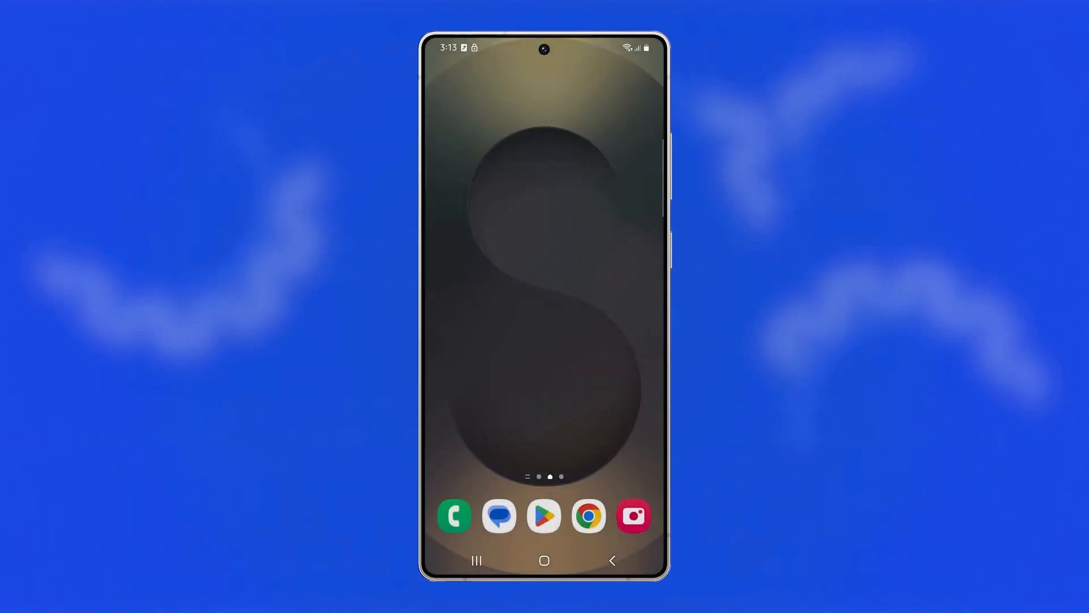
# - Reach General management in Settings
pyautogui.scroll(3)
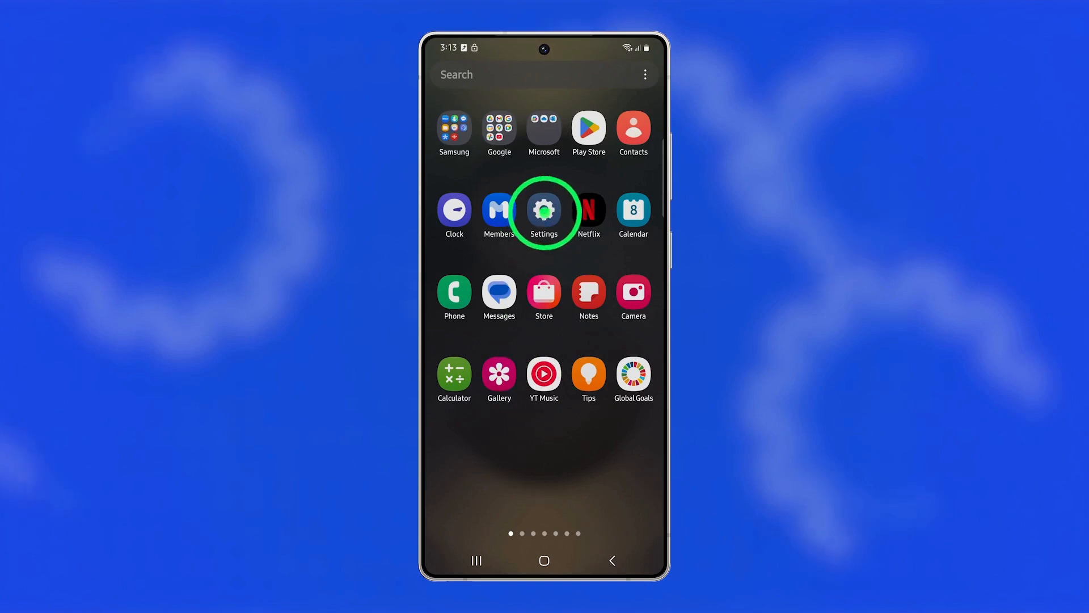
pyautogui.click(544, 211)
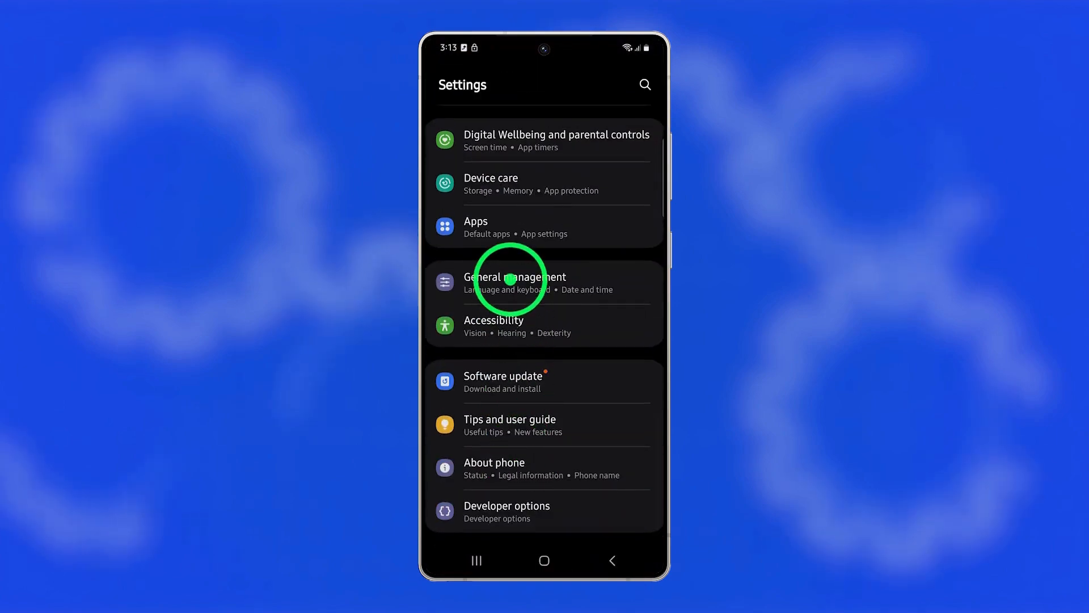
pyautogui.click(510, 281)
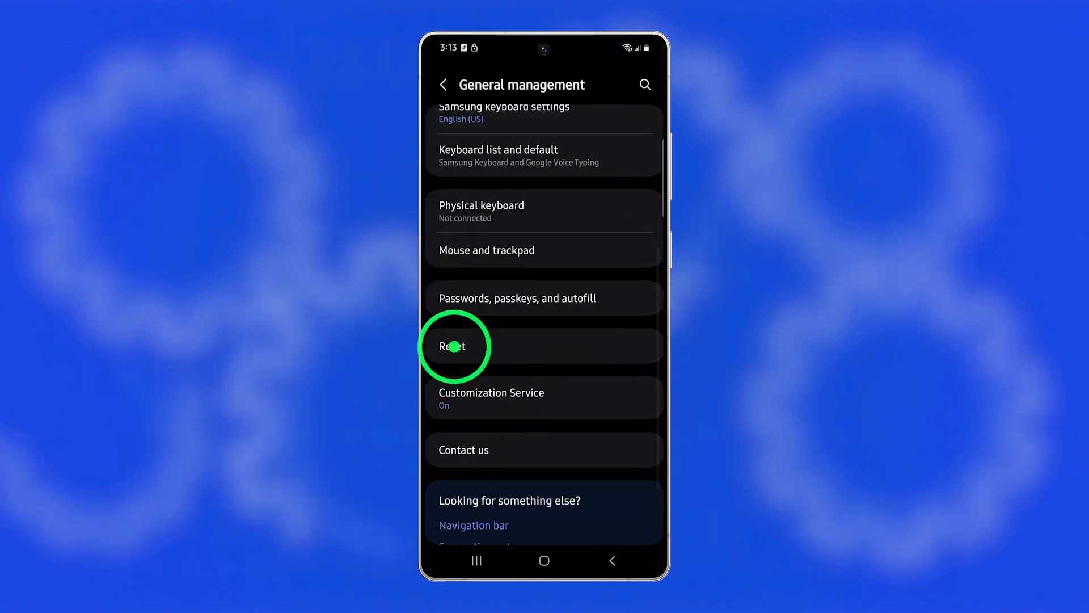
# - Choose Reset all settings, which keeps security, language, accounts and personal data, and confirm
pyautogui.click(456, 346)
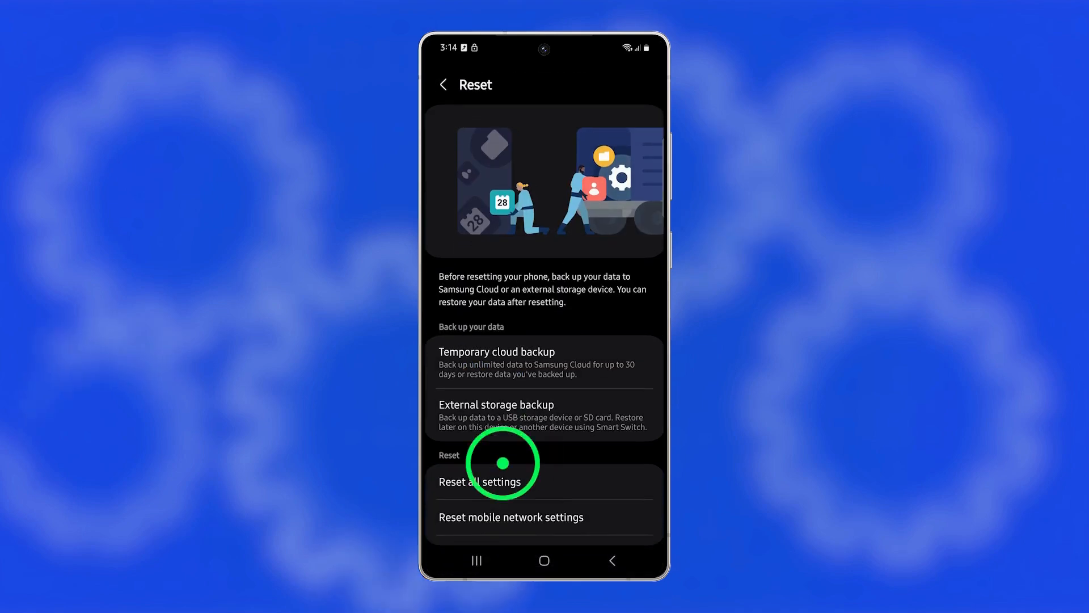
pyautogui.click(480, 481)
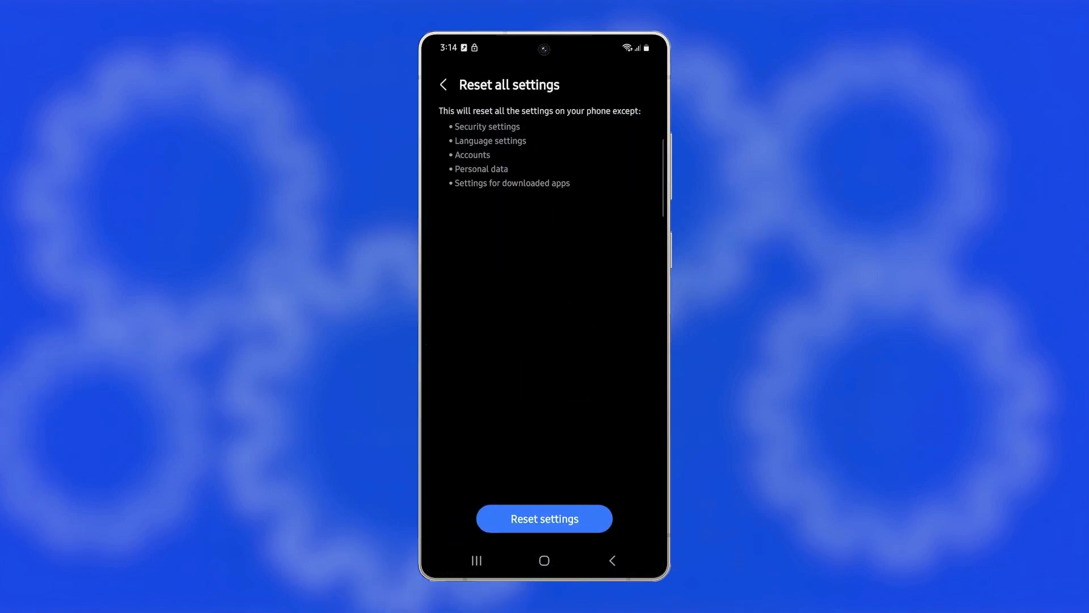
pyautogui.click(544, 560)
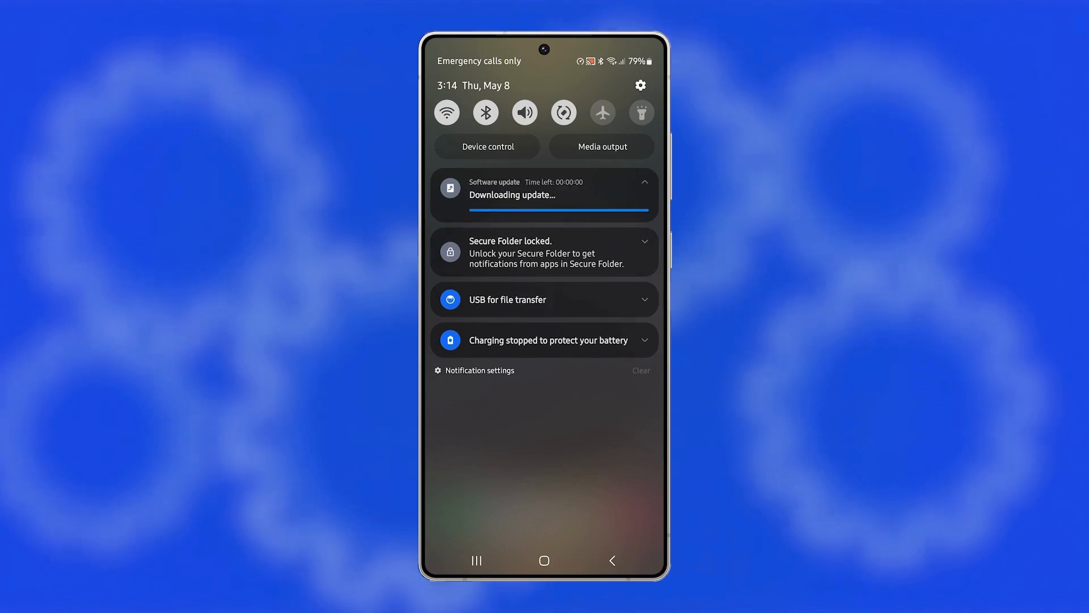
# - Open the Downloading update notification to see the One UI 7 / Android 15 update at 100%
pyautogui.click(543, 195)
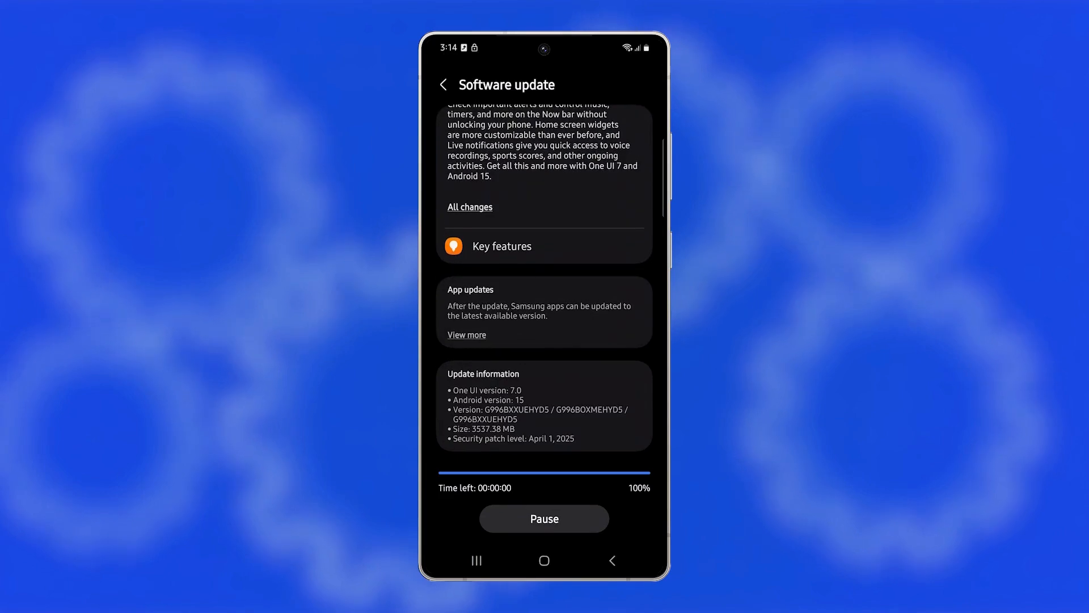